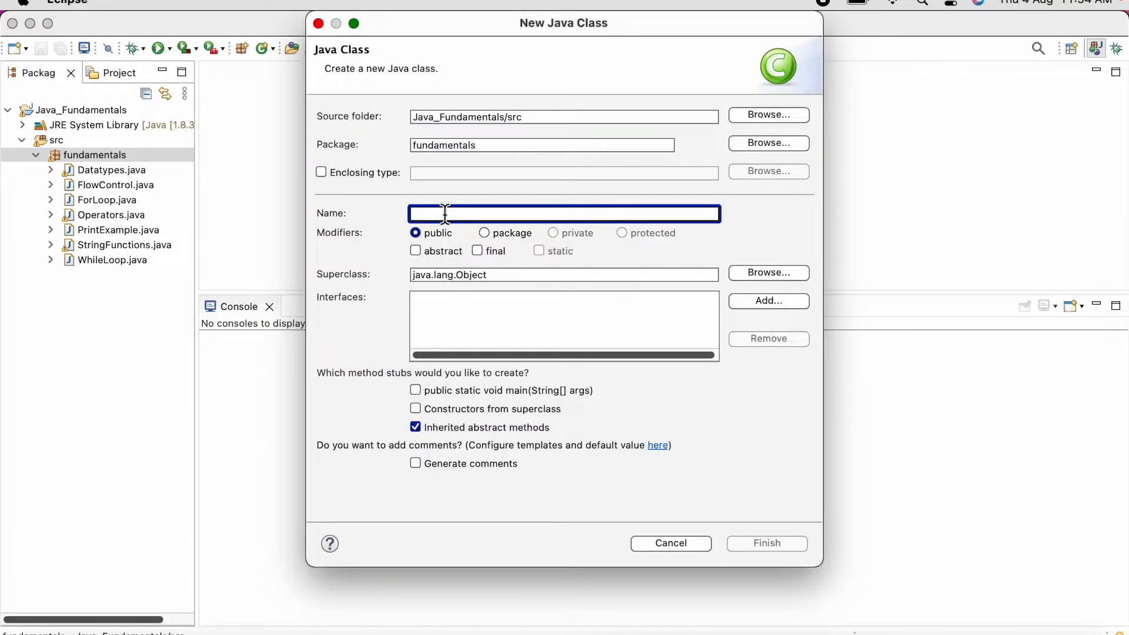
Name the new class DoWhileLoop and finish creating it
{"action": "type", "text": "DoWhileLoop"}
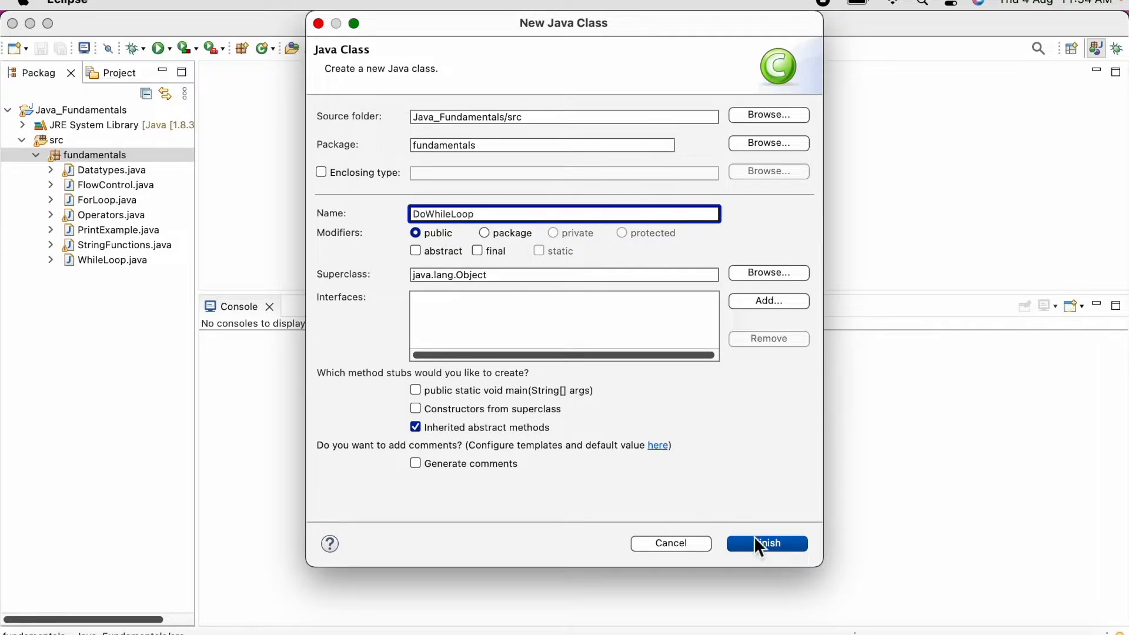
{"action": "left_click", "coordinate": [766, 542]}
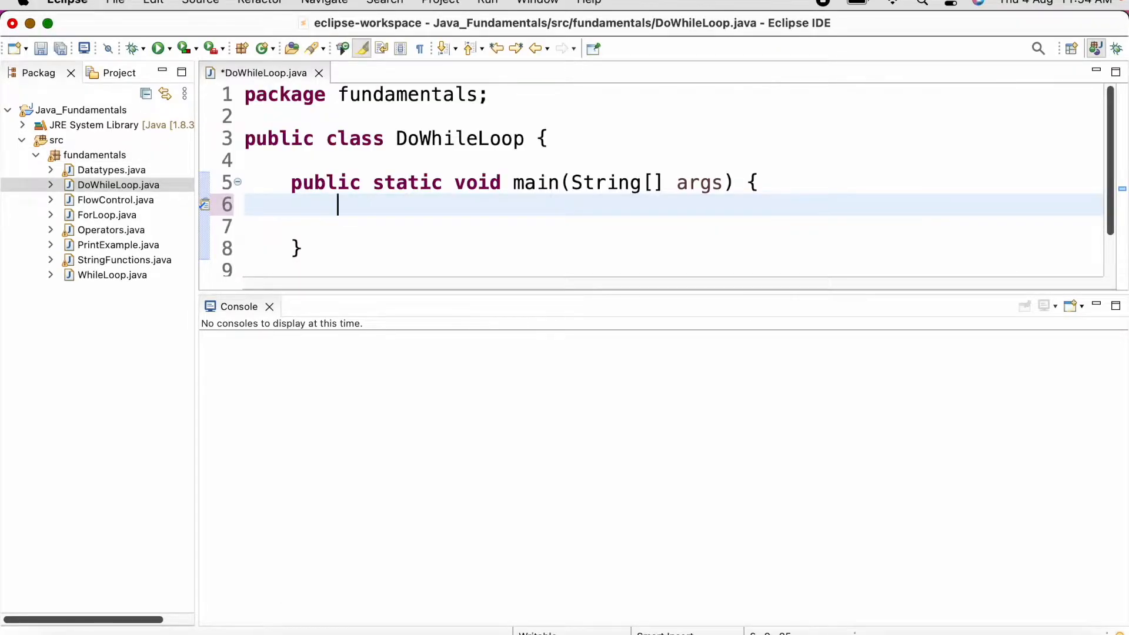
Write a do { } while(true); loop in main with a //steps comment
{"action": "type", "text": "do {"}
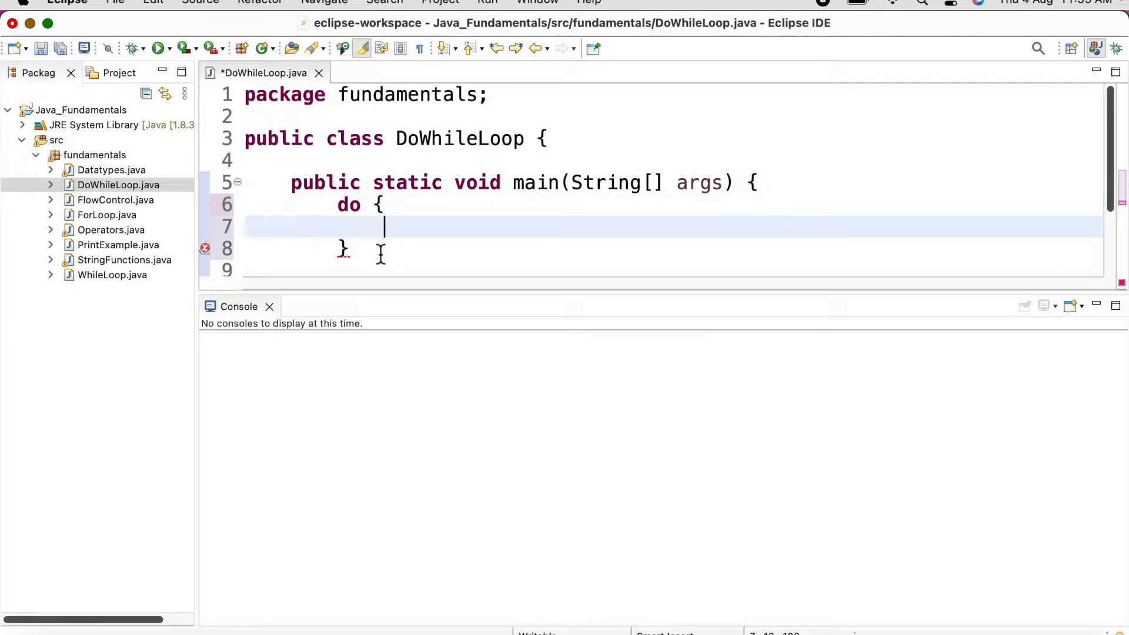
{"action": "type", "text": "while("}
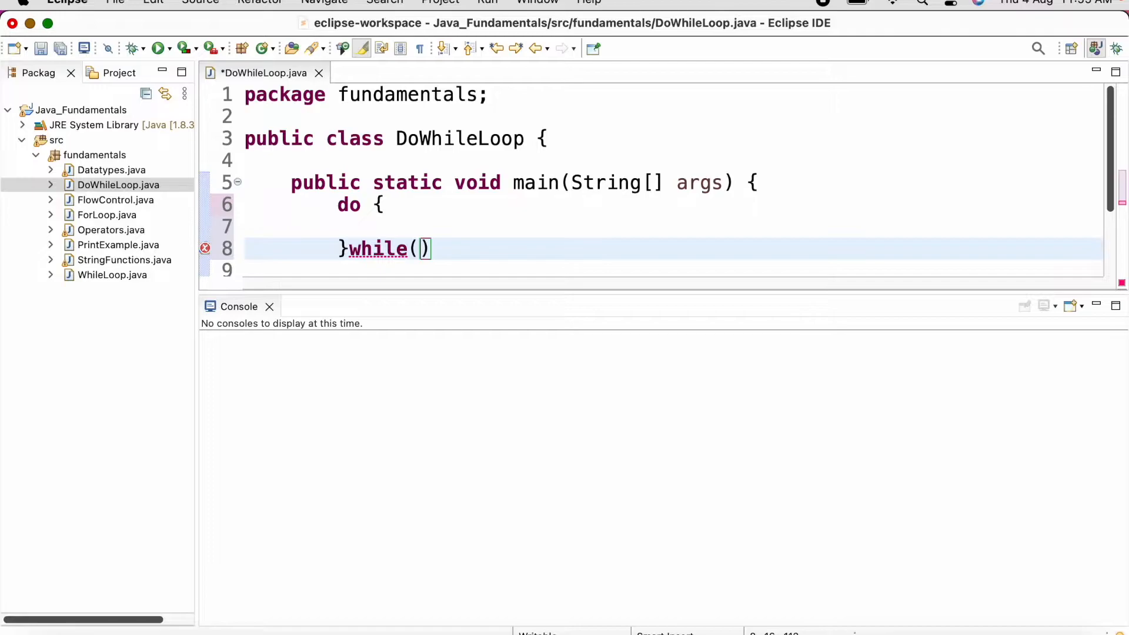
{"action": "type", "text": "t"}
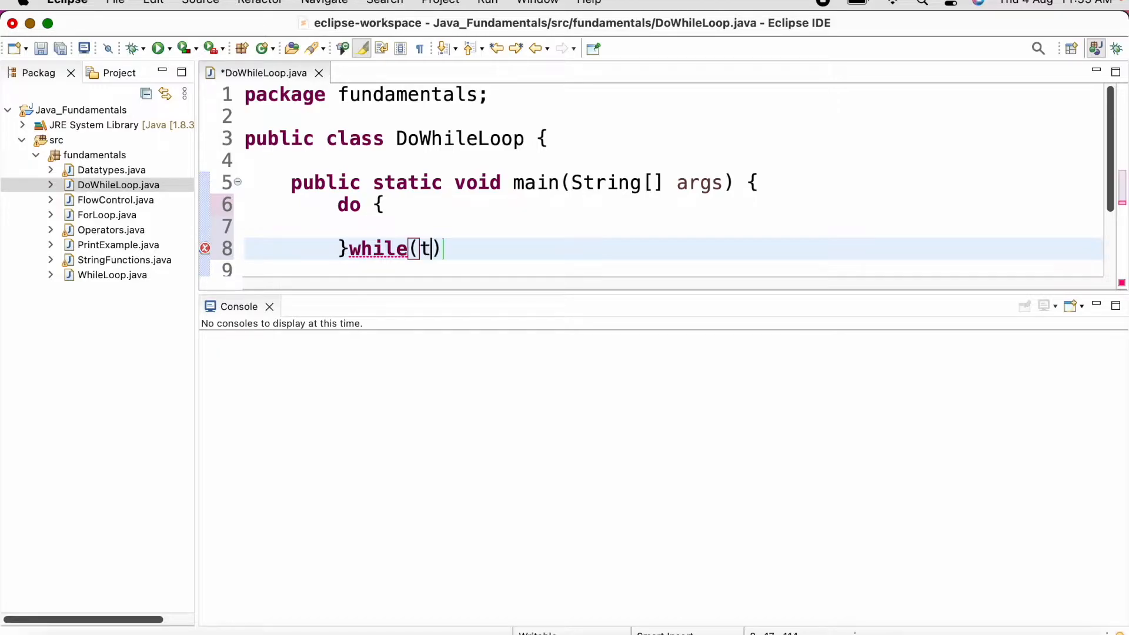
{"action": "type", "text": "rue);"}
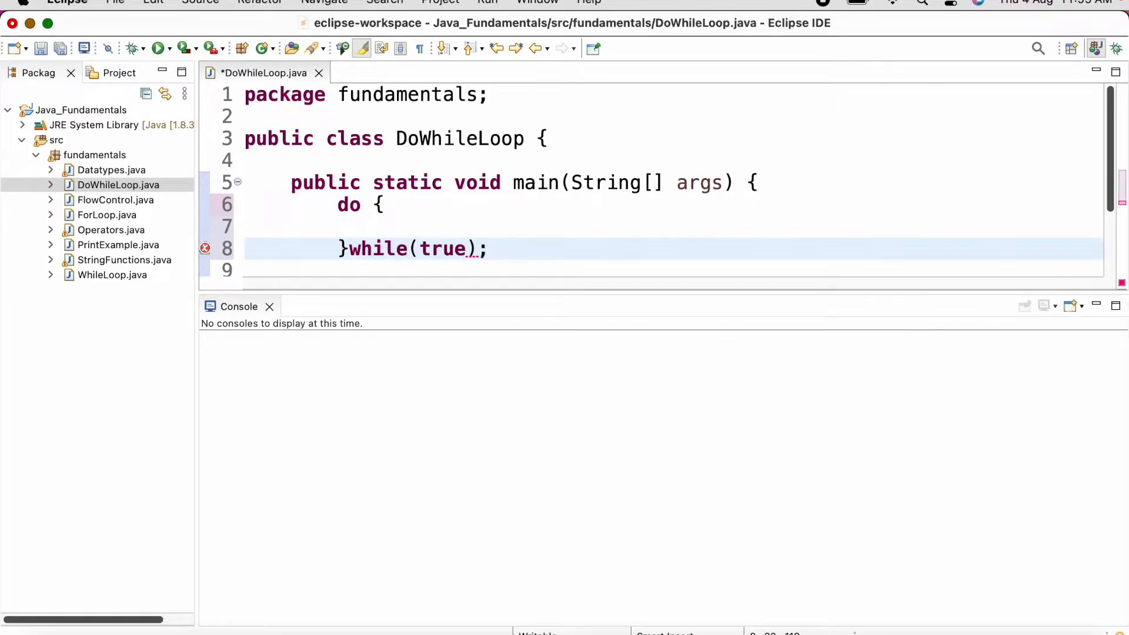
{"action": "type", "text": "//steps"}
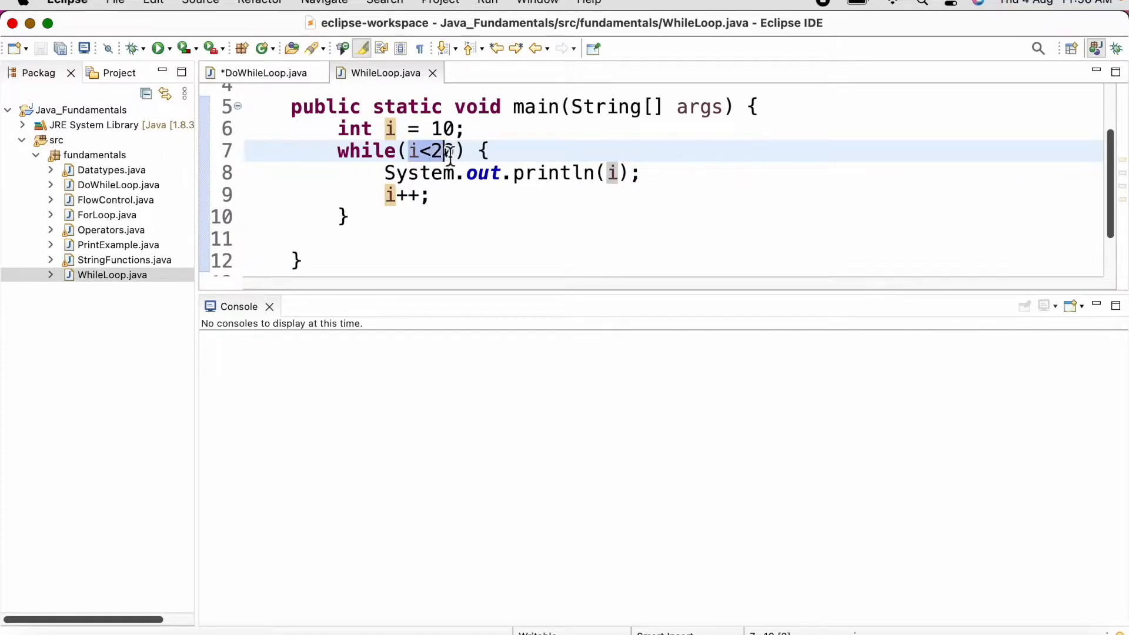
Change the WhileLoop condition from i<2 to i<20
{"action": "type", "text": "0"}
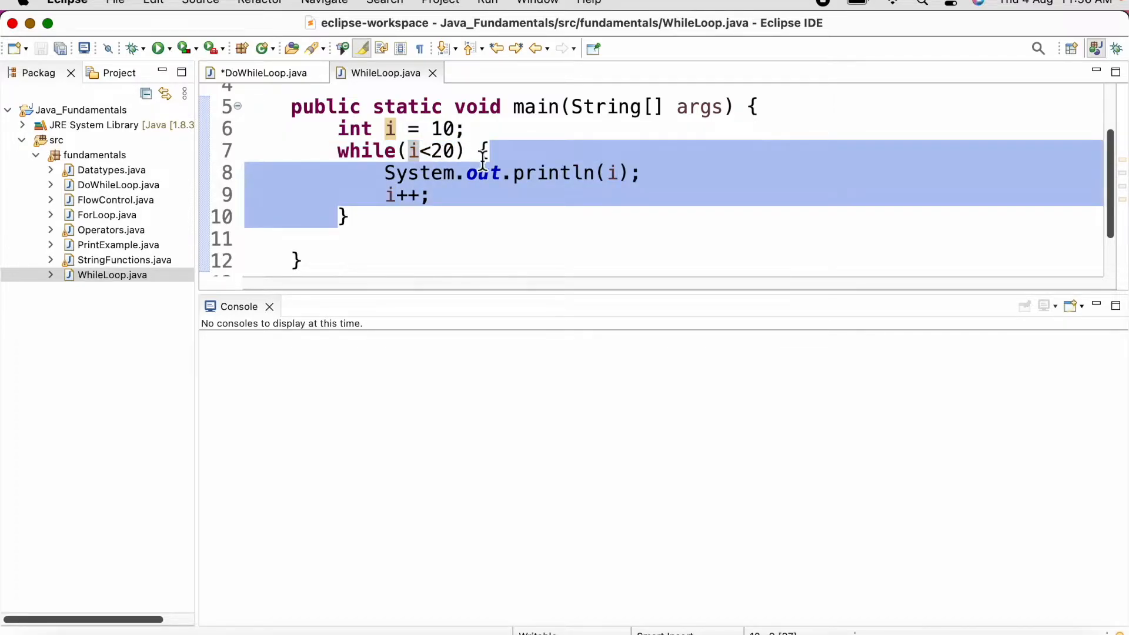
{"action": "left_click", "coordinate": [263, 72]}
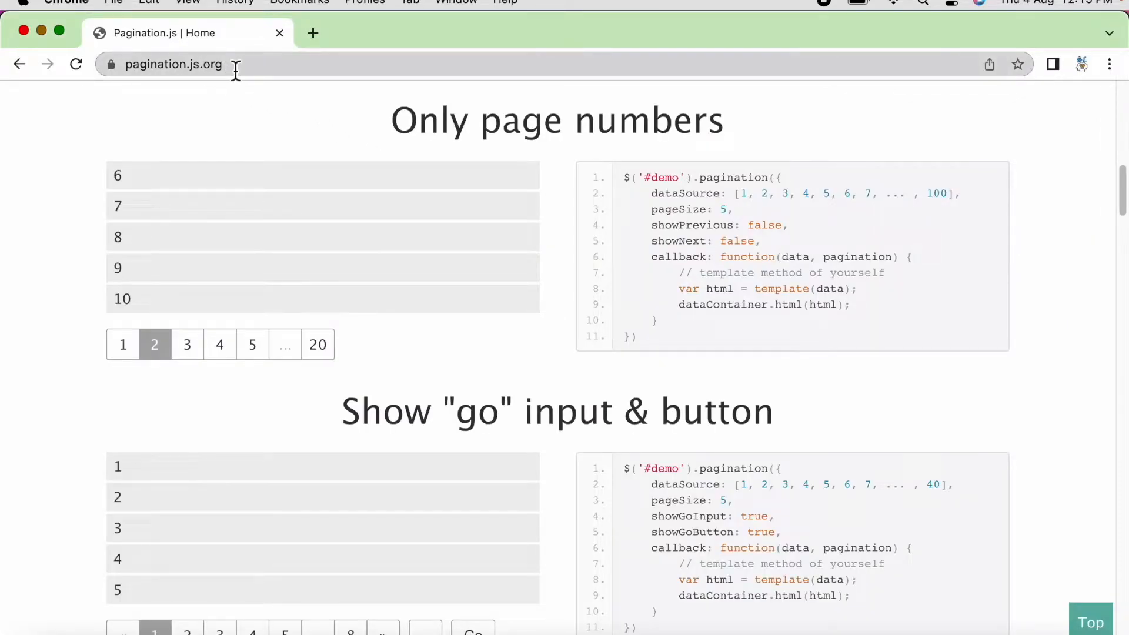
Scroll pagination.js.org to the Show "go" demo and advance it to page 2 (items 6–10)
{"action": "left_click", "coordinate": [173, 64]}
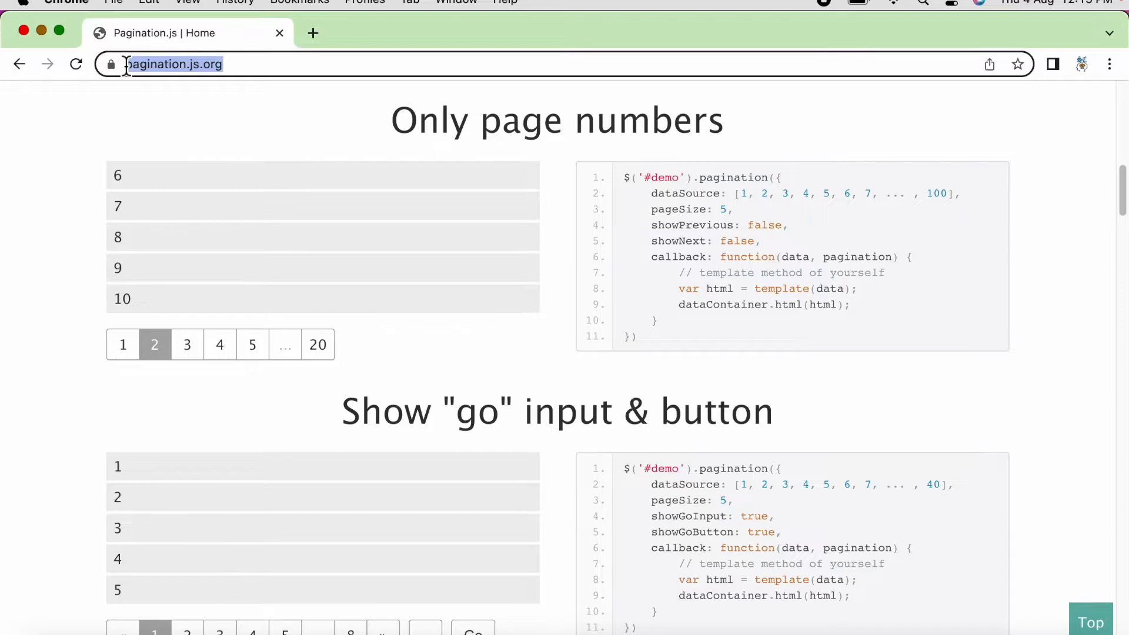
{"action": "left_click_drag", "start_coordinate": [626, 177], "coordinate": [692, 208]}
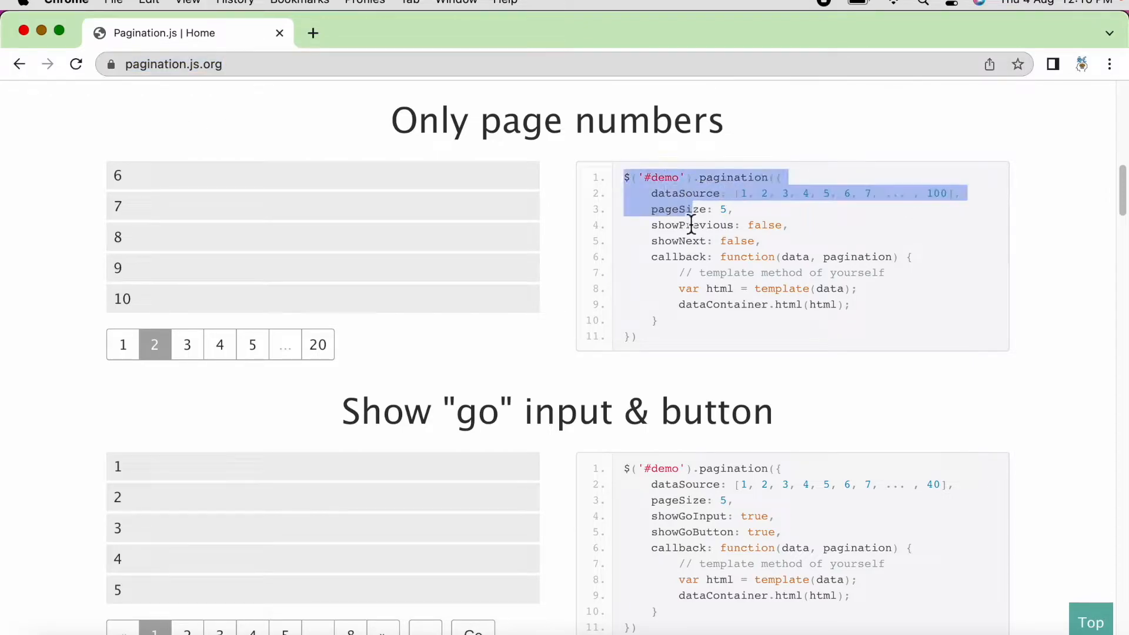
{"action": "left_click", "coordinate": [21, 343]}
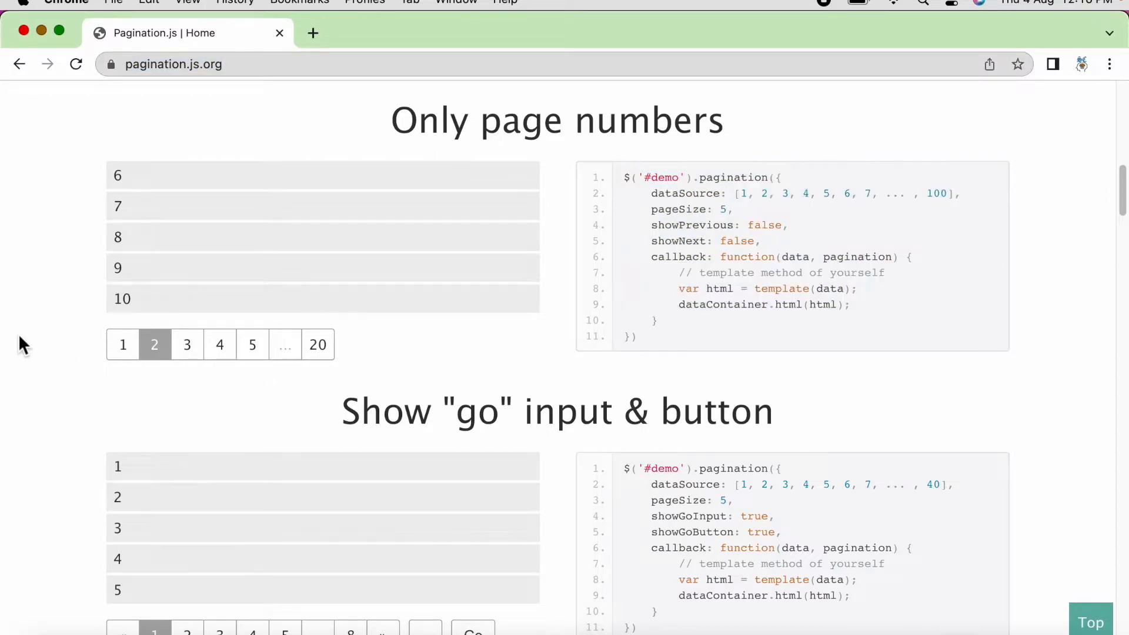
{"action": "scroll", "scroll_direction": "down", "scroll_amount": 3}
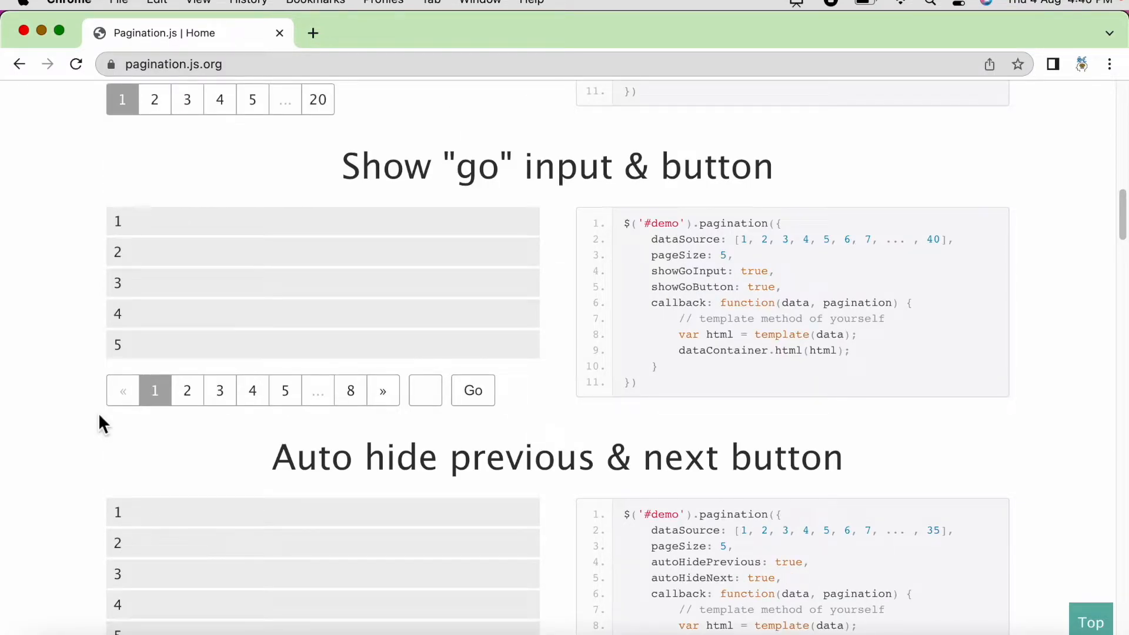
{"action": "mouse_move", "coordinate": [251, 390]}
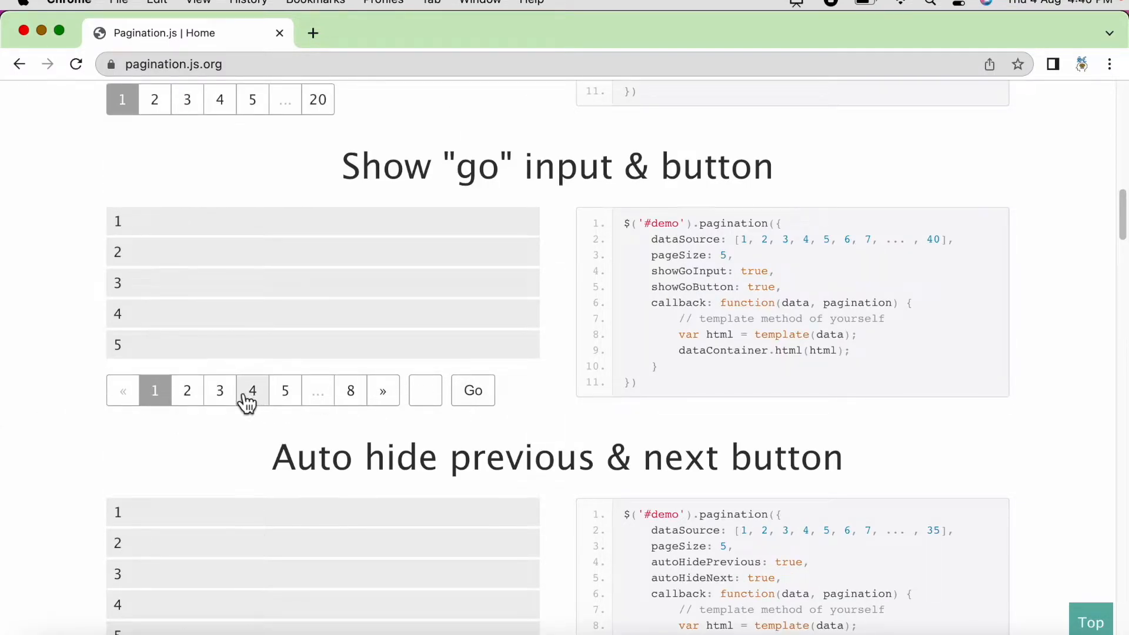
{"action": "mouse_move", "coordinate": [165, 380]}
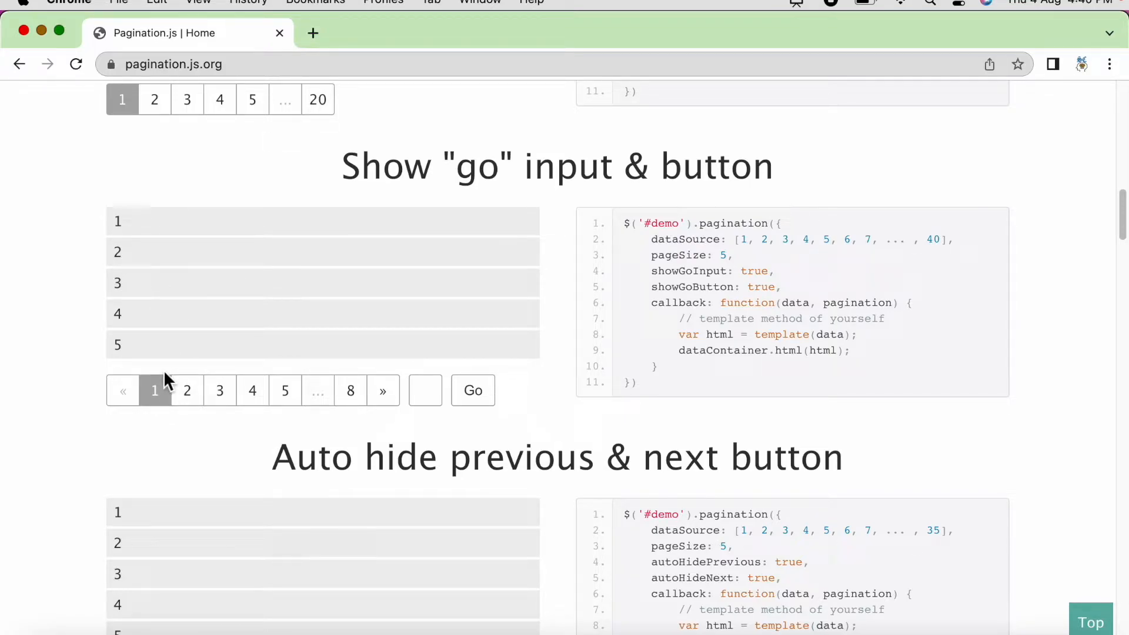
{"action": "mouse_move", "coordinate": [171, 367]}
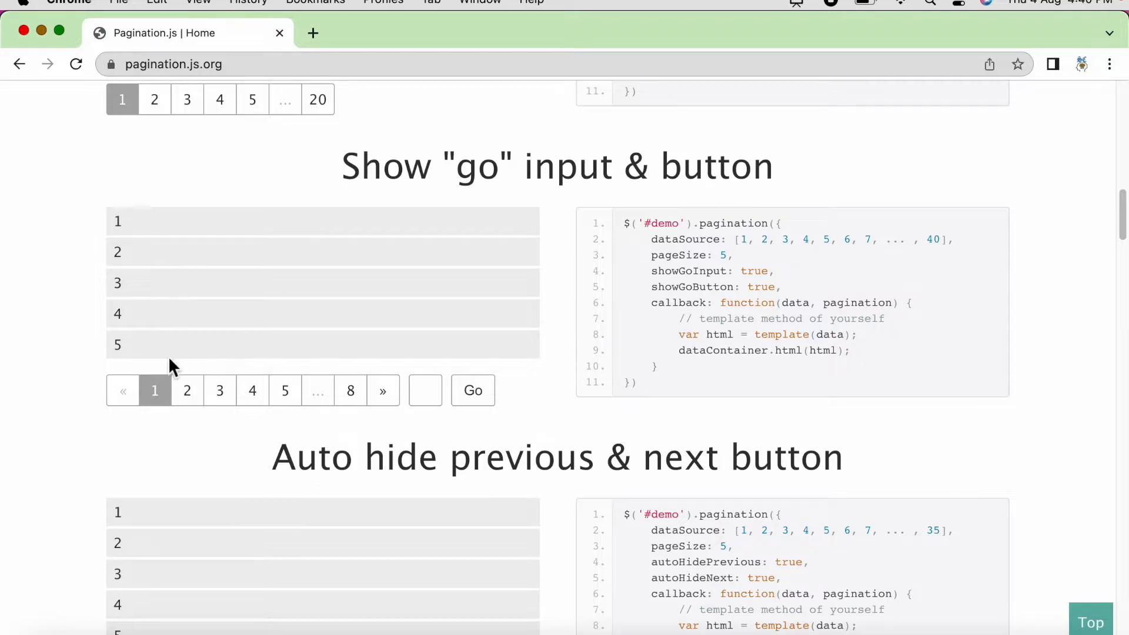
{"action": "mouse_move", "coordinate": [170, 385]}
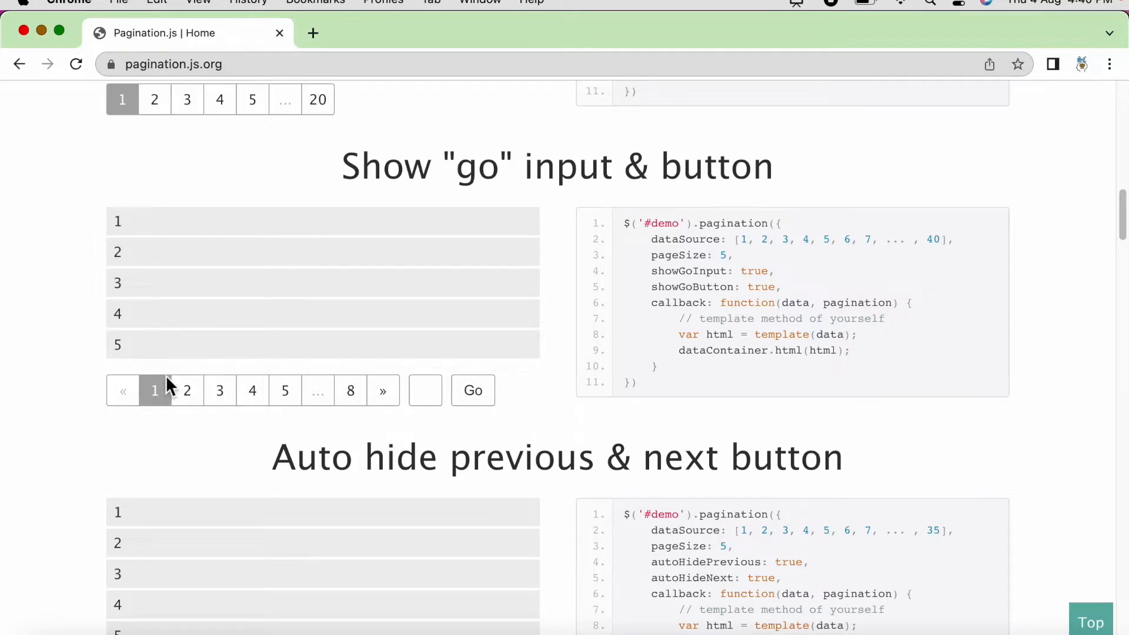
{"action": "mouse_move", "coordinate": [142, 356]}
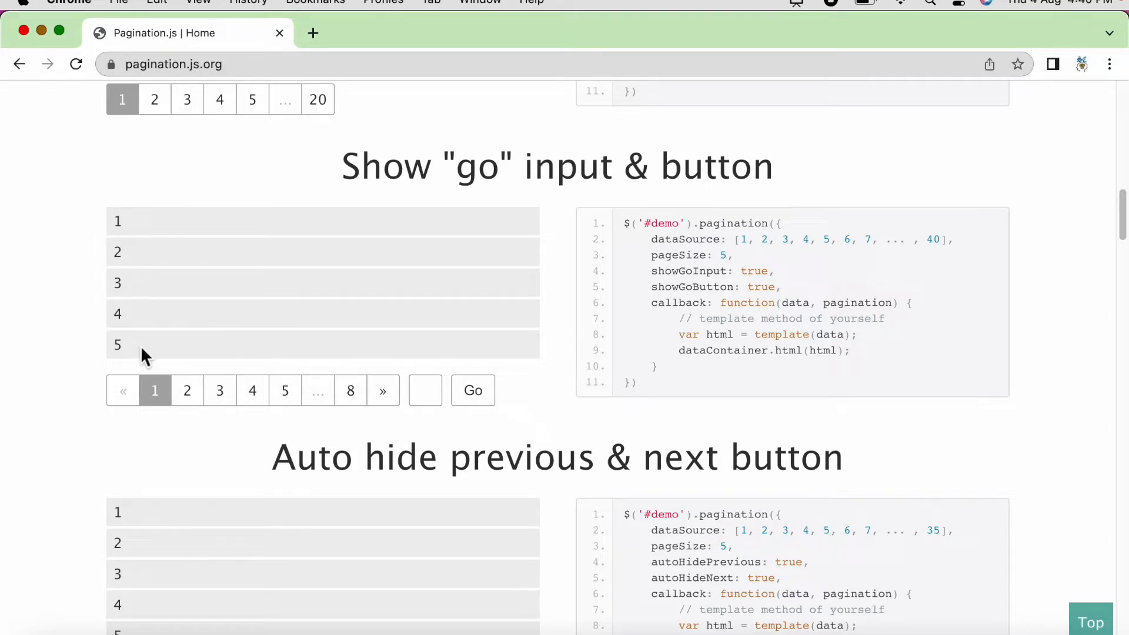
{"action": "left_click", "coordinate": [187, 390]}
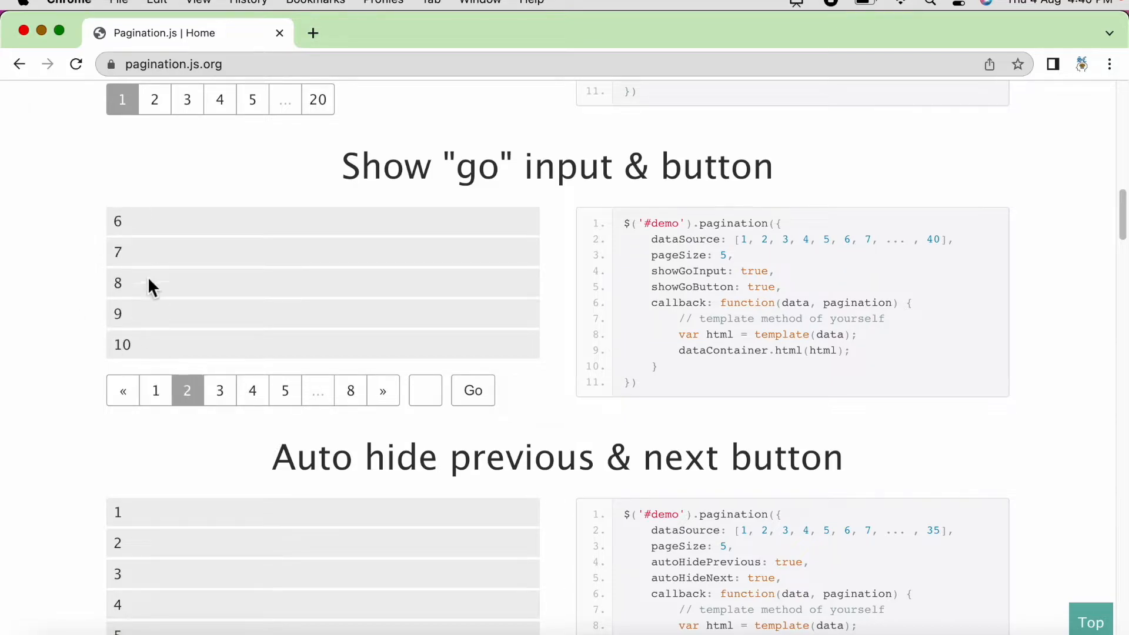
{"action": "mouse_move", "coordinate": [219, 390]}
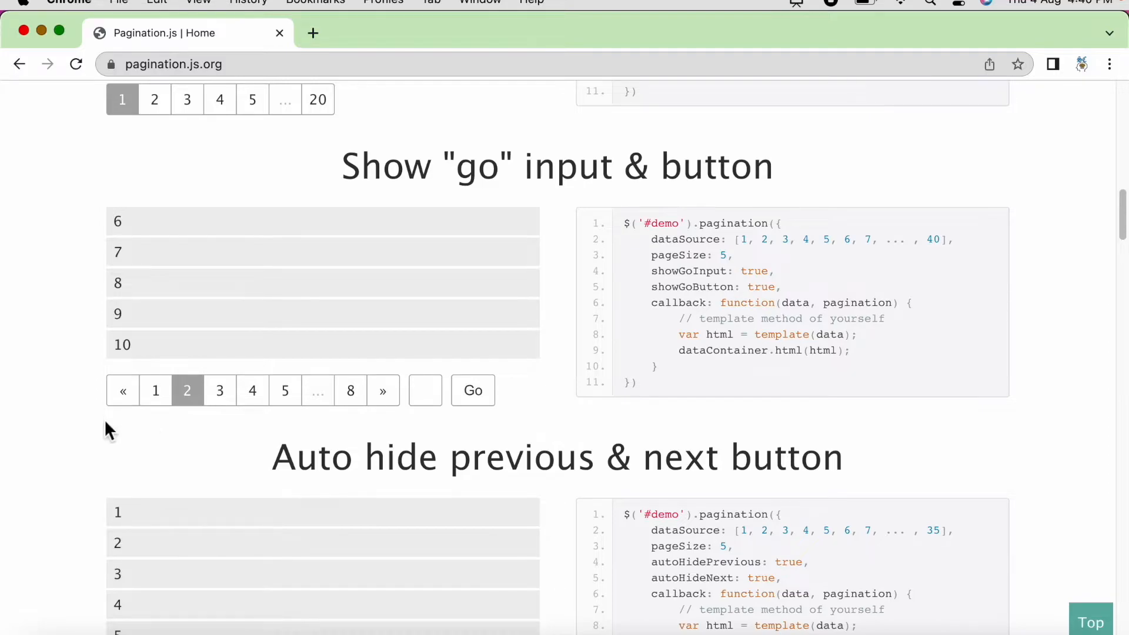
{"action": "mouse_move", "coordinate": [112, 421]}
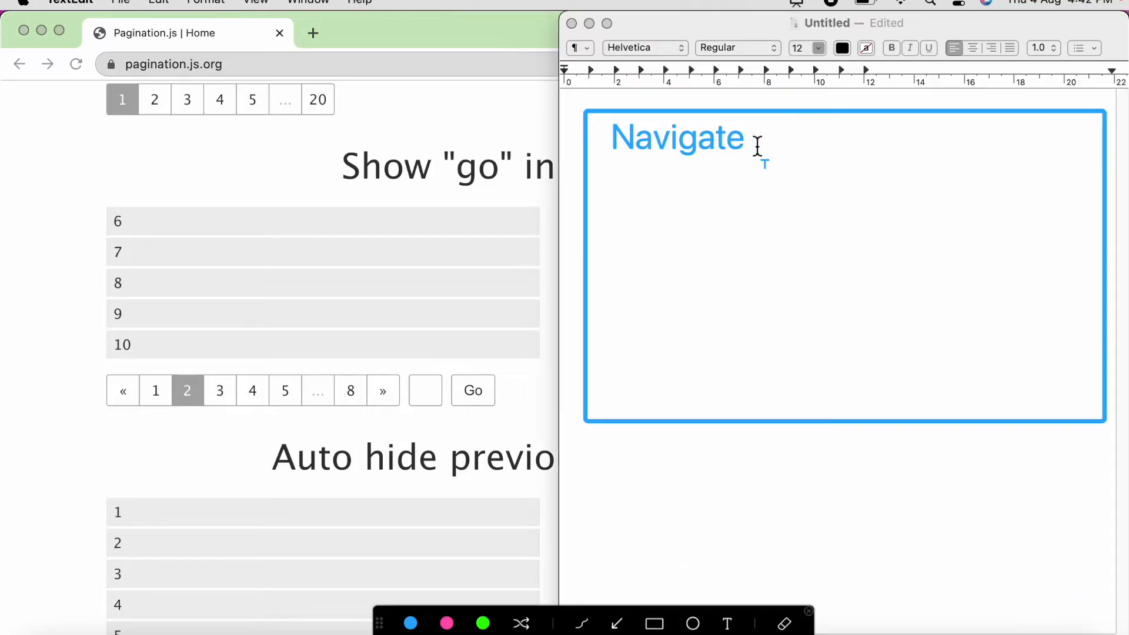
{"action": "type", "text": "to pagination.js.org"}
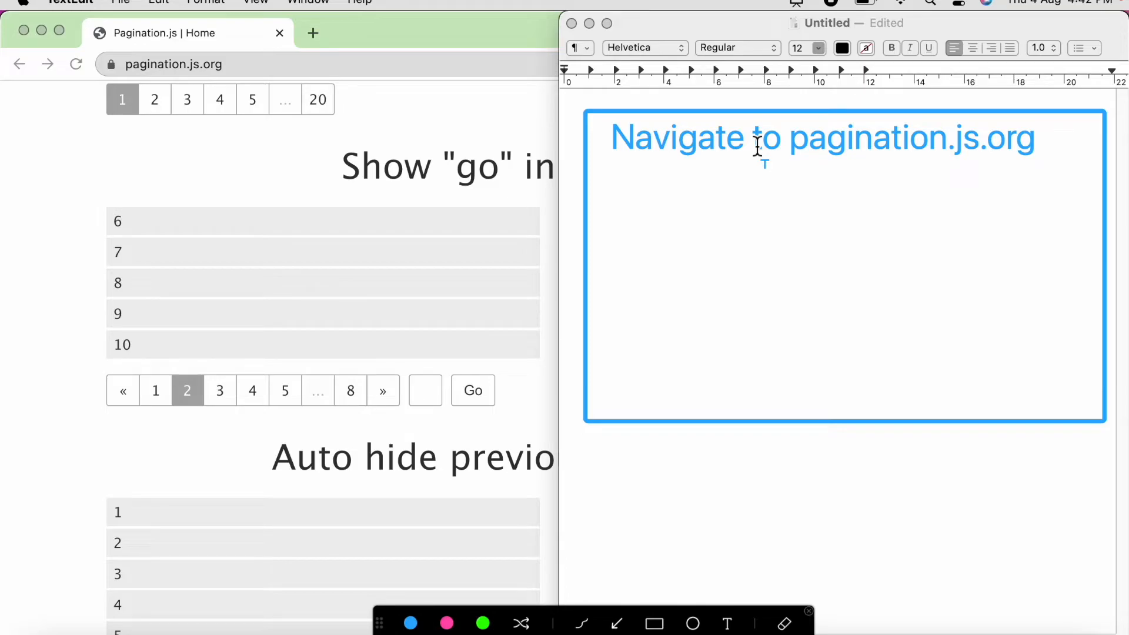
{"action": "type", "text": "identify elements"}
{"action": "type", "text": "//div[@id='demo8']/div/ul/li"}
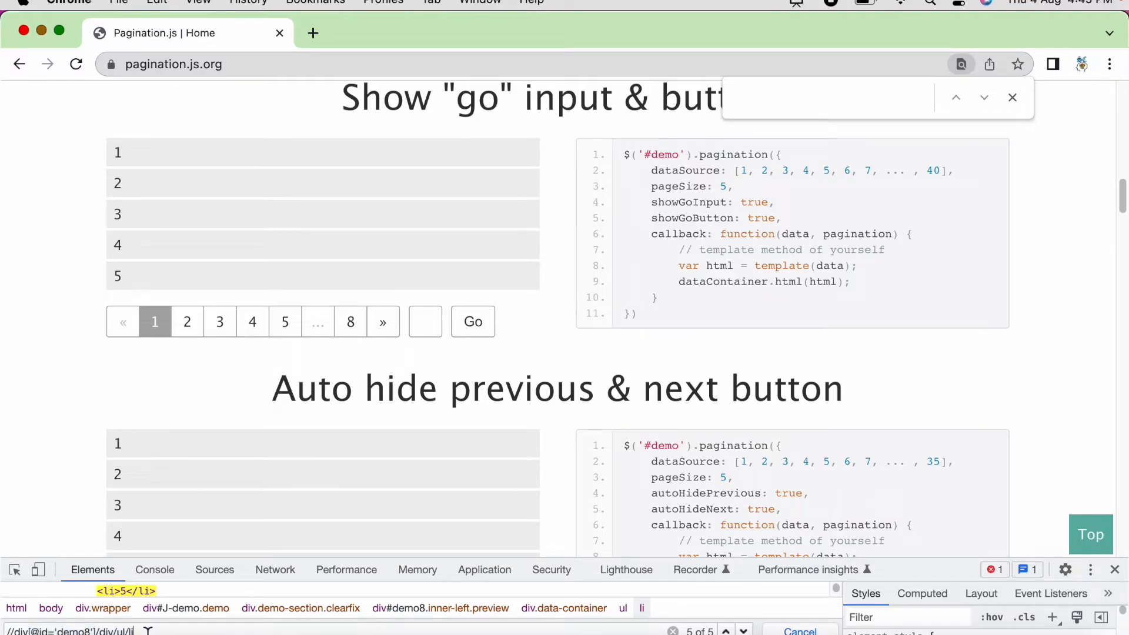
{"action": "left_click", "coordinate": [186, 321]}
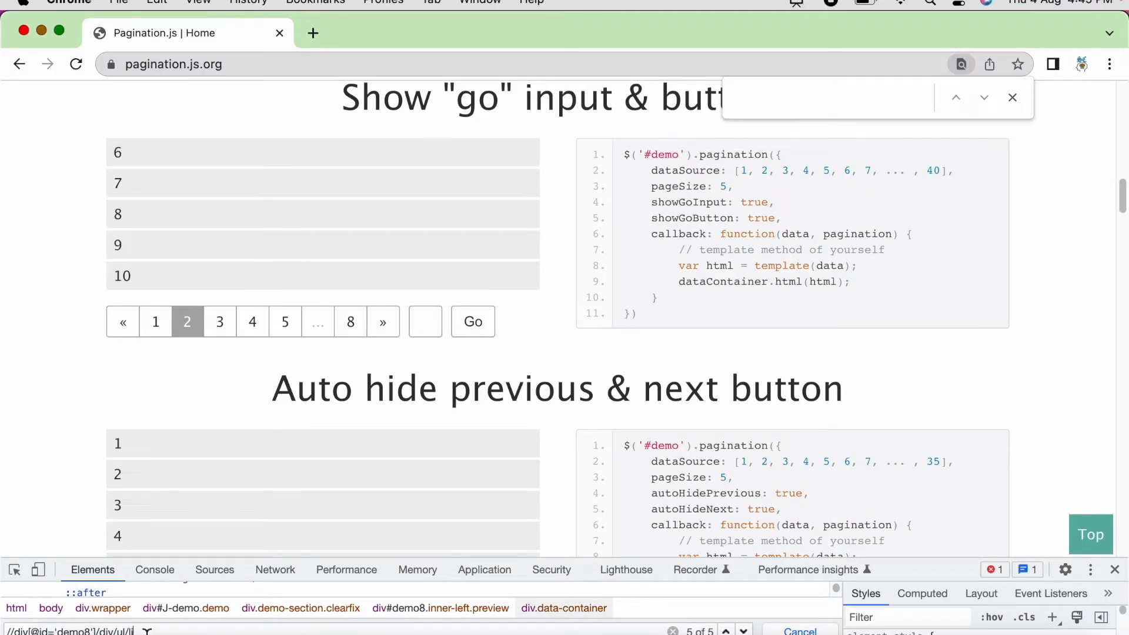
{"action": "mouse_move", "coordinate": [123, 276]}
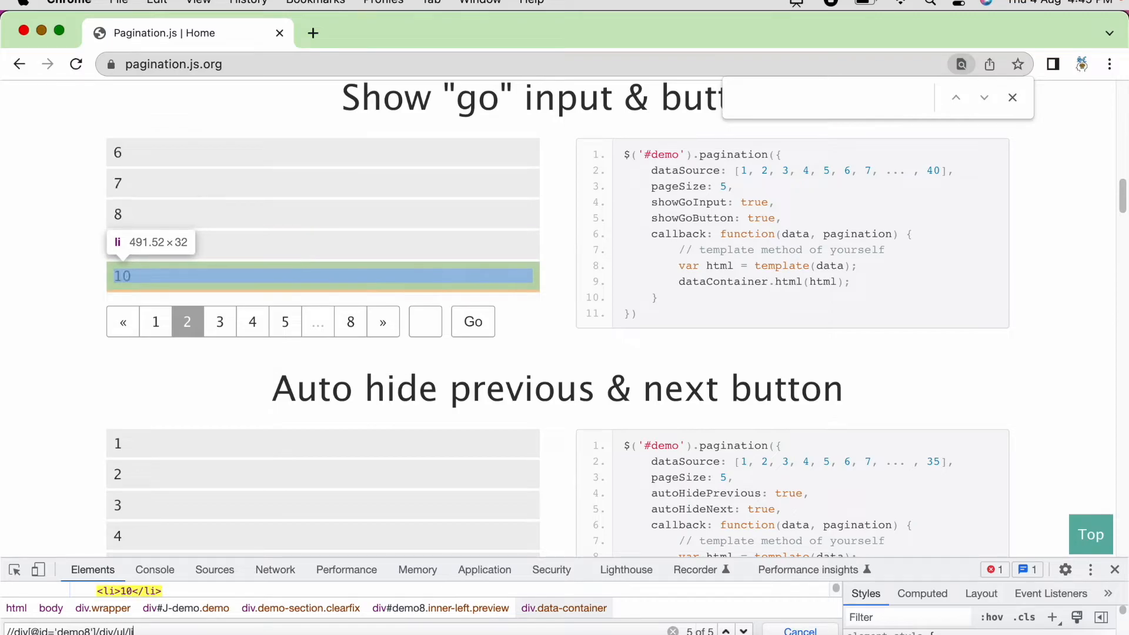
{"action": "left_click", "coordinate": [219, 321]}
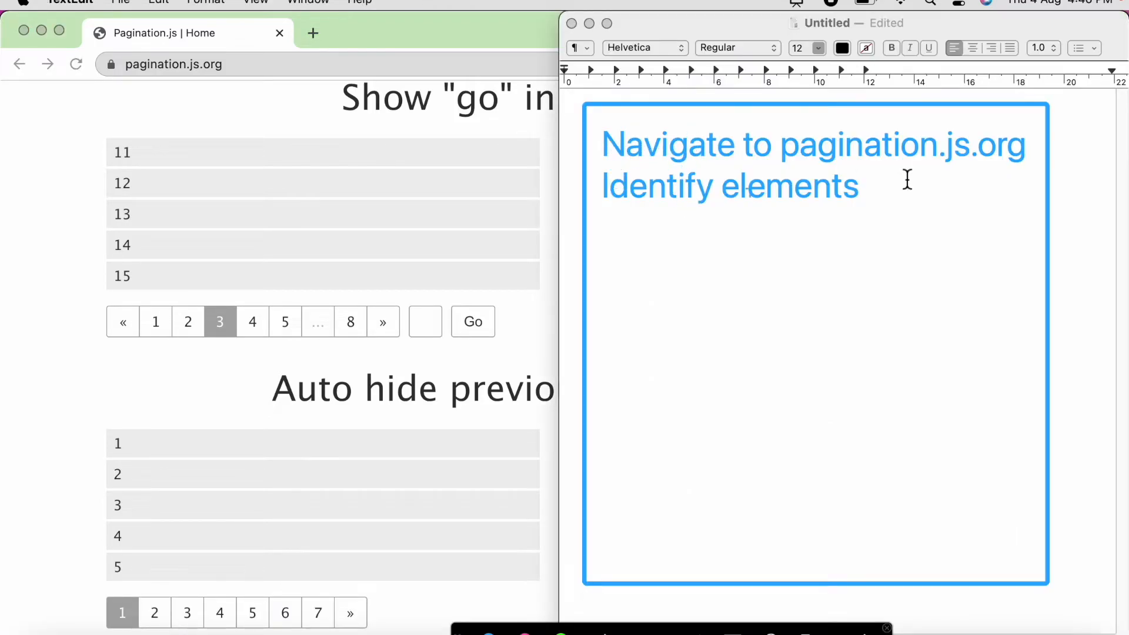
{"action": "mouse_move", "coordinate": [892, 201]}
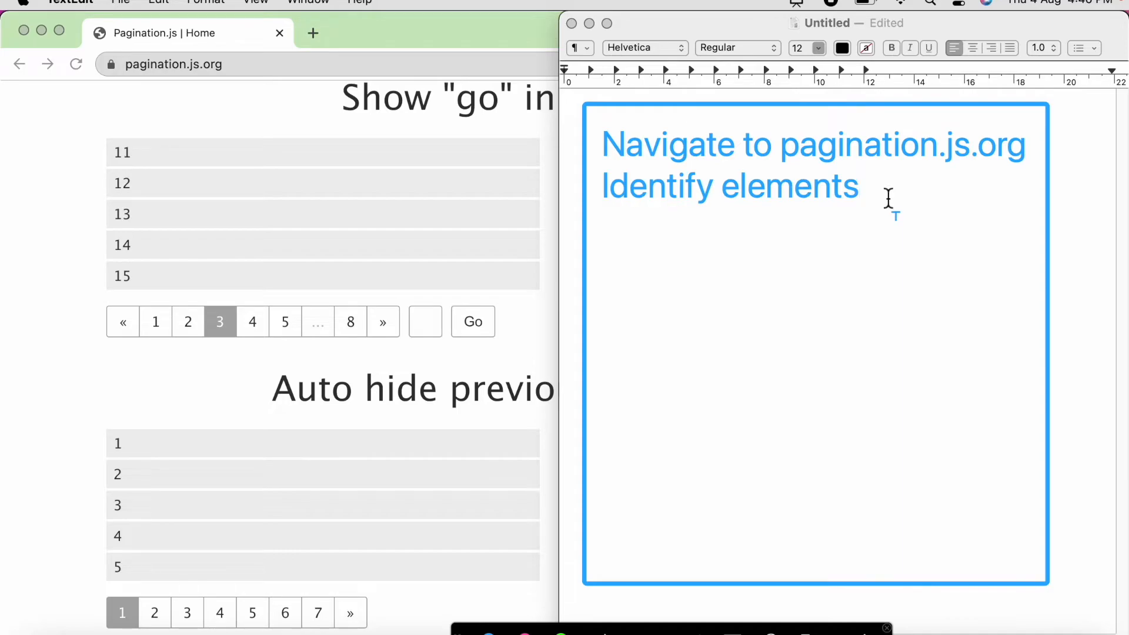
{"action": "type", "text": "do{"}
{"action": "type", "text": "}while()"}
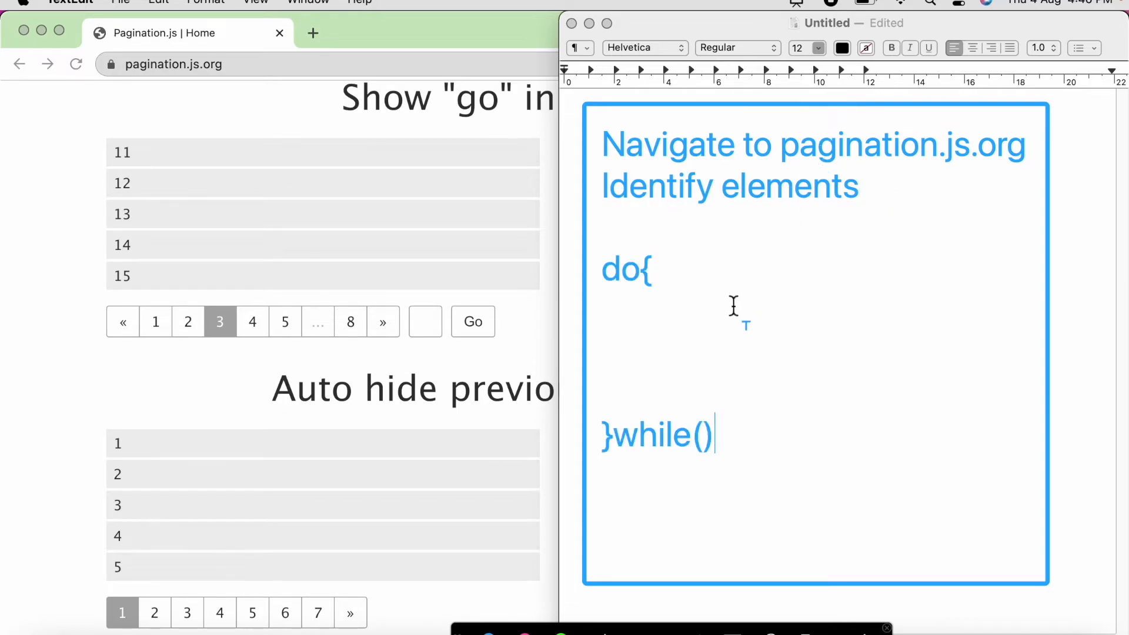
{"action": "mouse_move", "coordinate": [645, 317]}
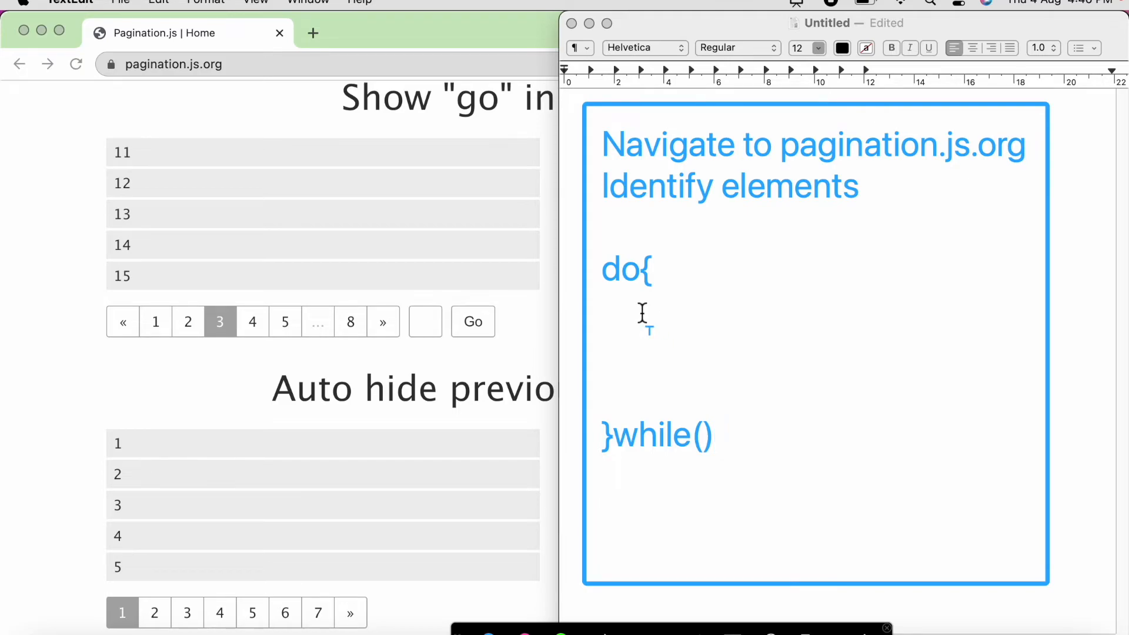
{"action": "mouse_move", "coordinate": [648, 330]}
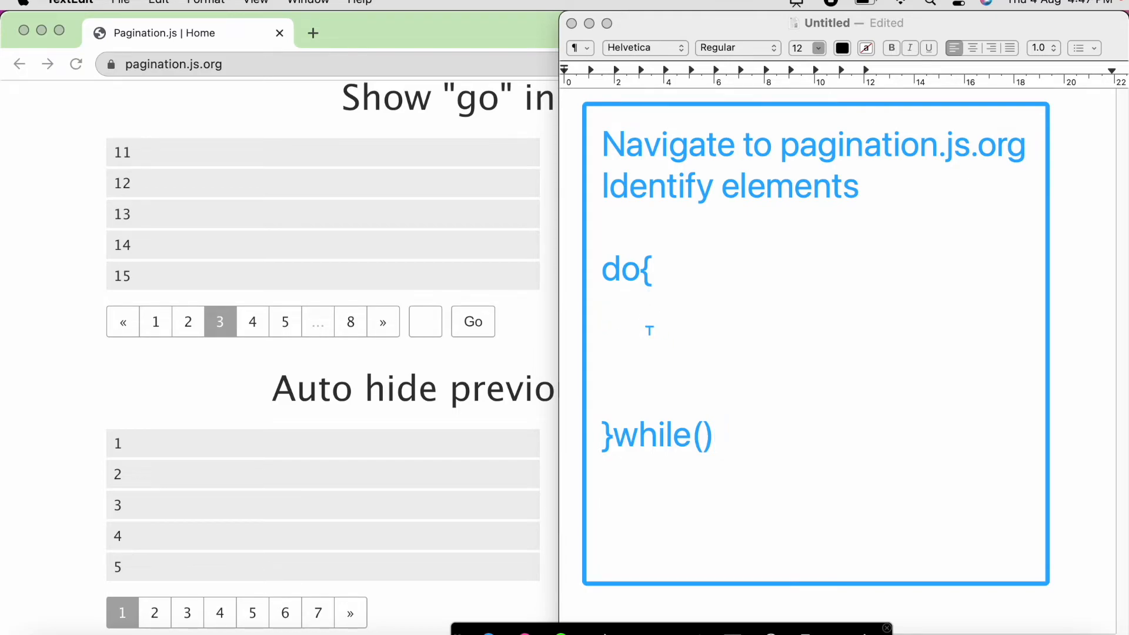
{"action": "type", "text": "extract"}
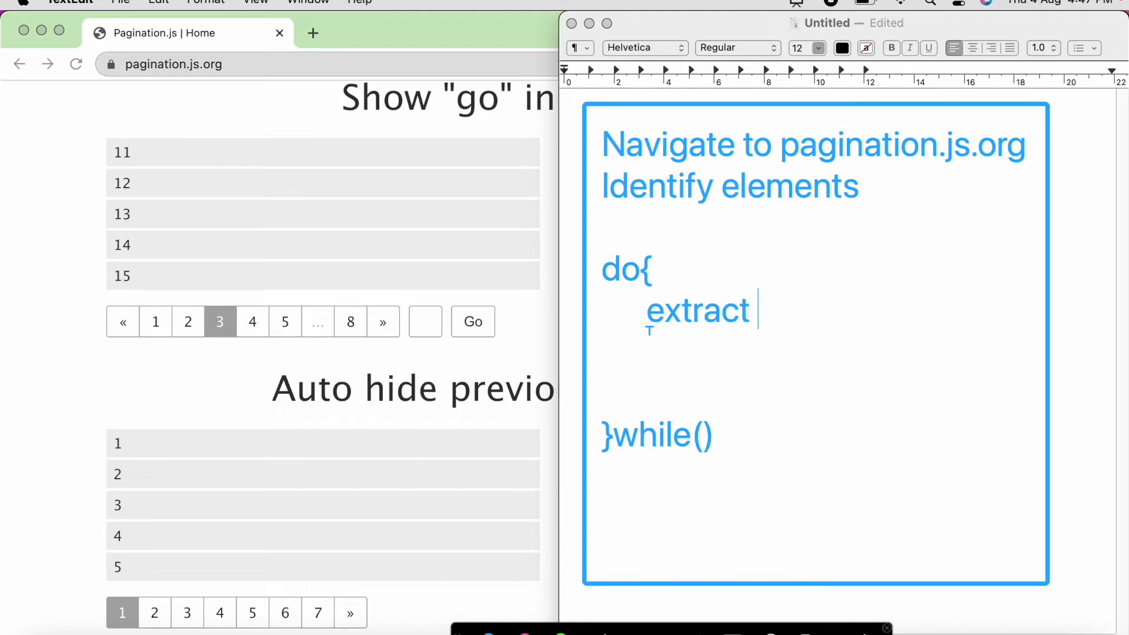
{"action": "type", "text": "numbers"}
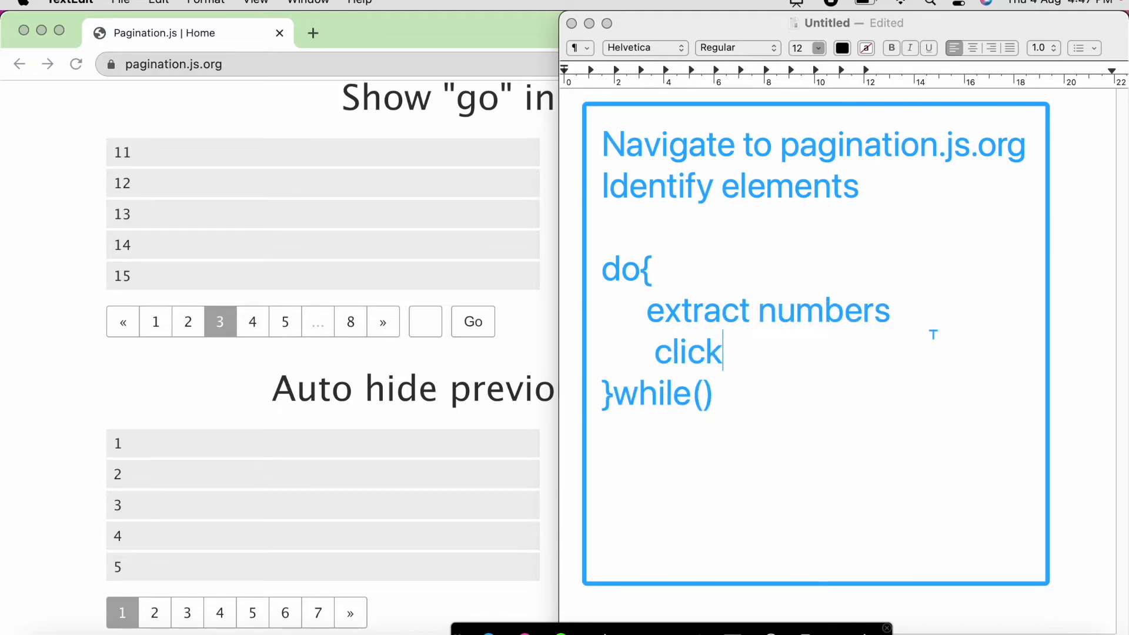
{"action": "left_click", "coordinate": [350, 321]}
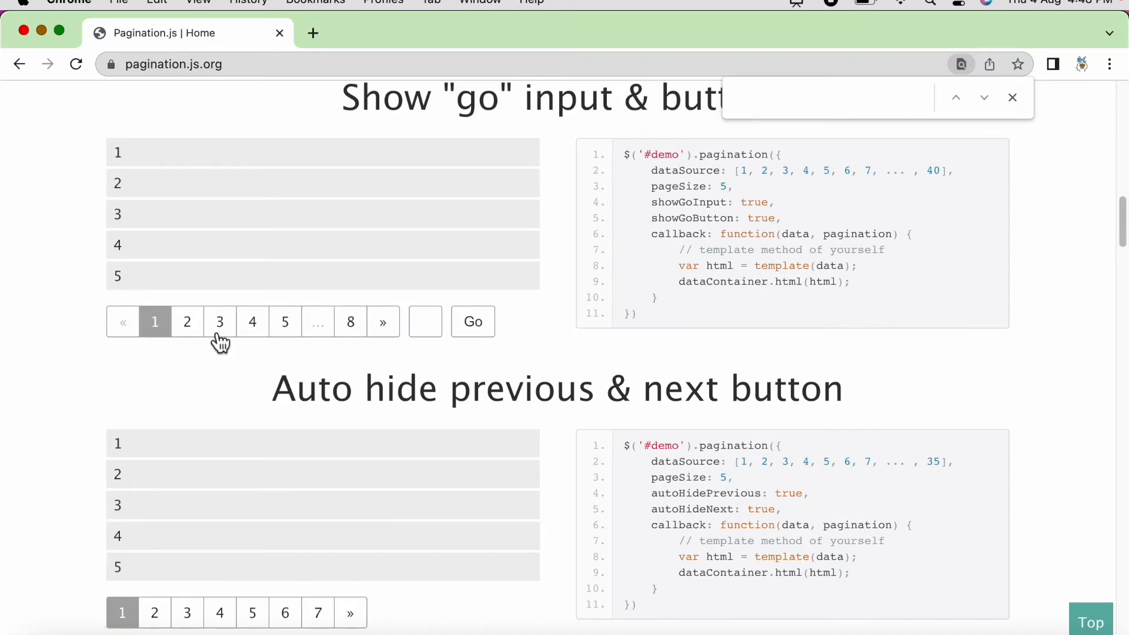
{"action": "left_click", "coordinate": [219, 321]}
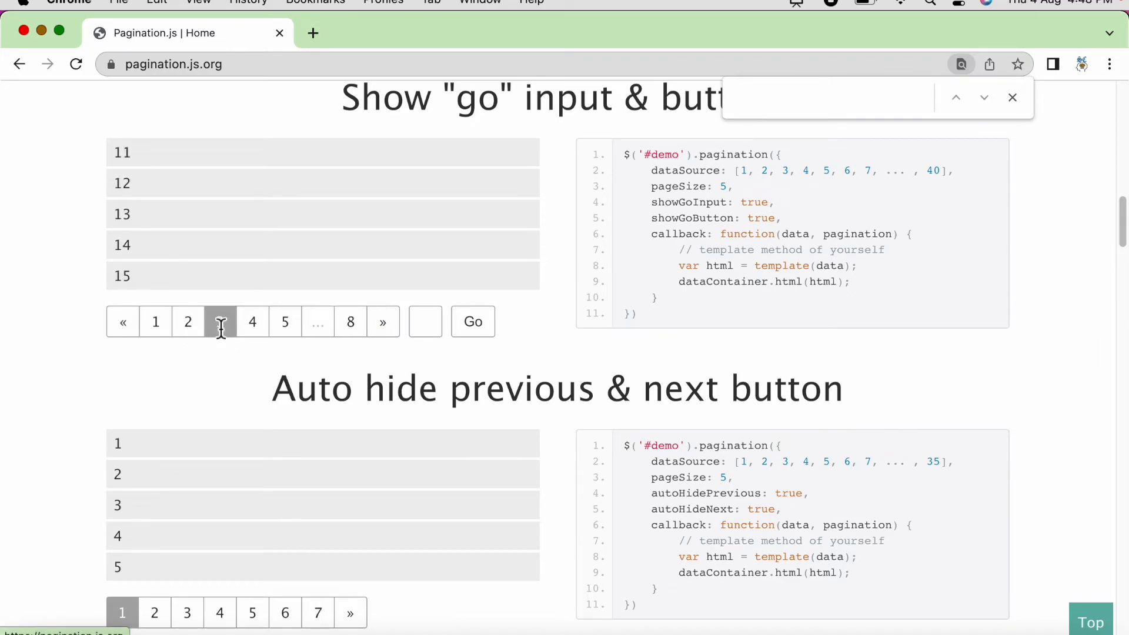
{"action": "left_click", "coordinate": [349, 321]}
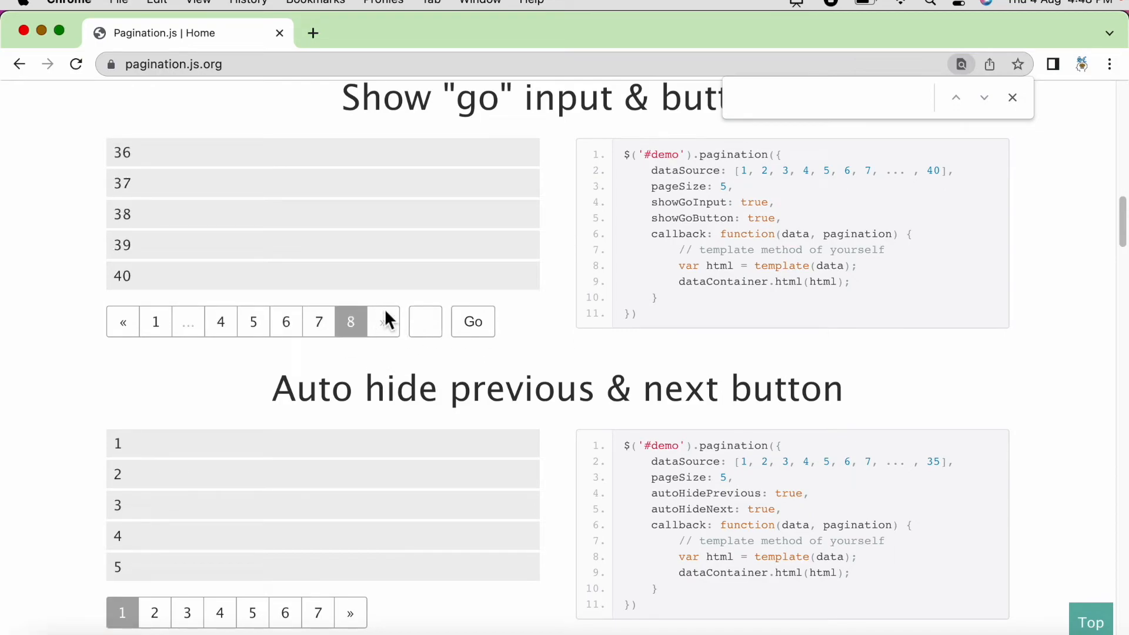
{"action": "mouse_move", "coordinate": [383, 321]}
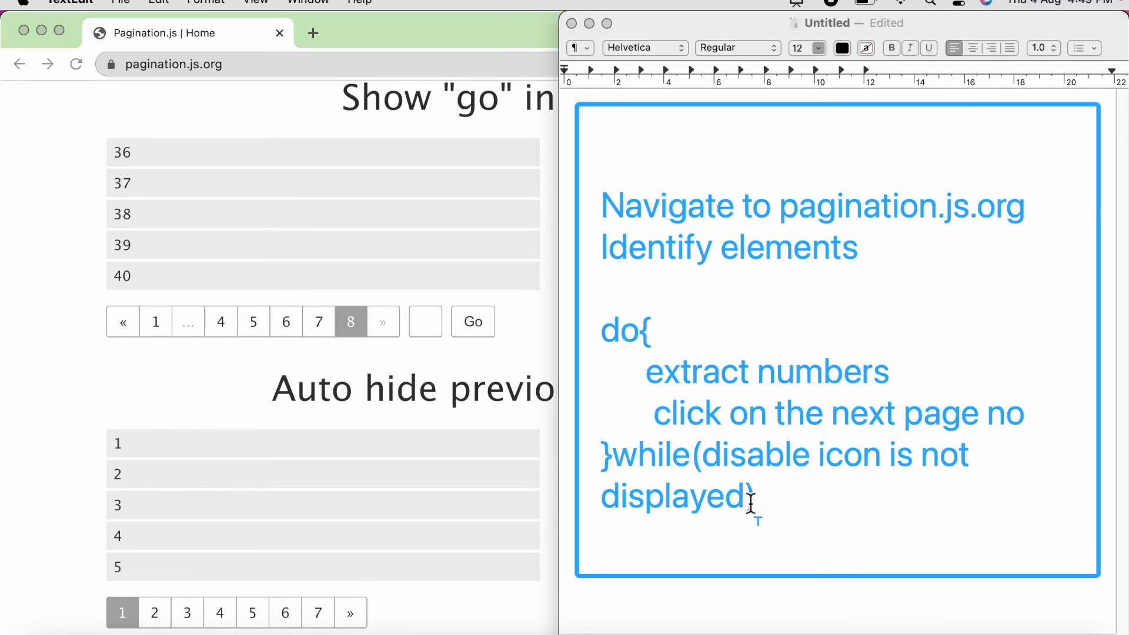
{"action": "left_click_drag", "start_coordinate": [645, 372], "coordinate": [756, 414]}
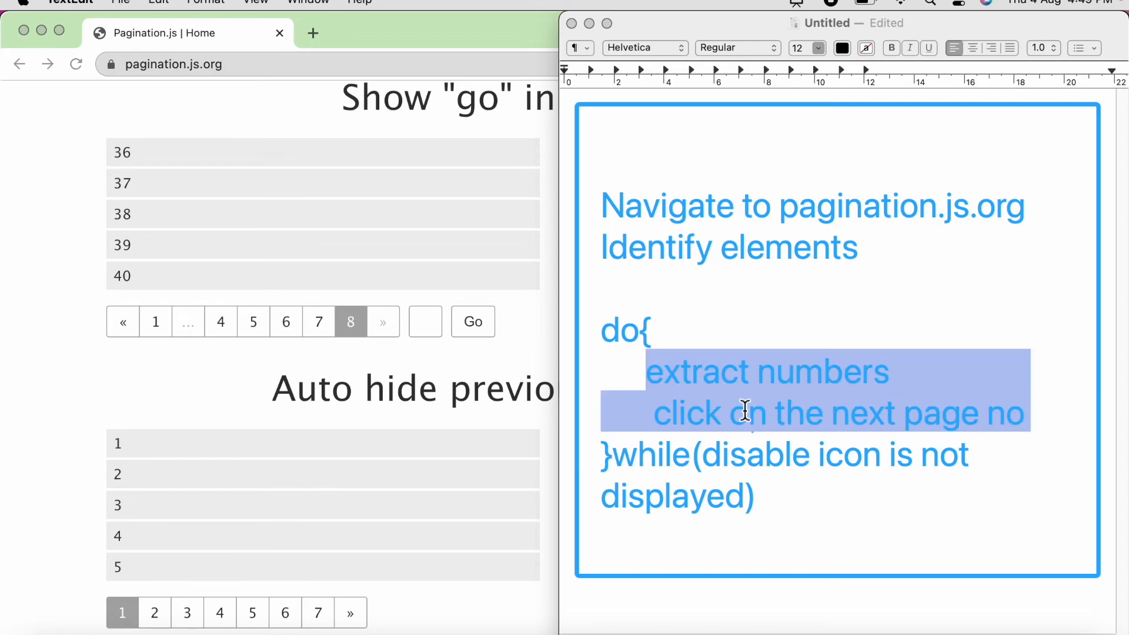
{"action": "mouse_move", "coordinate": [662, 382]}
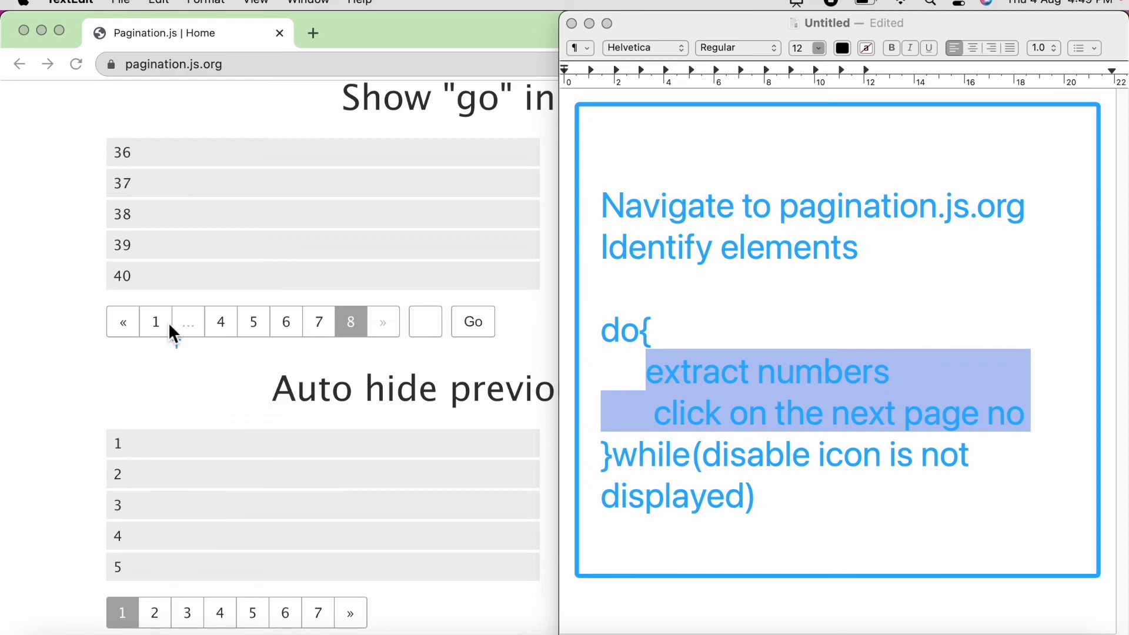
{"action": "left_click", "coordinate": [644, 372]}
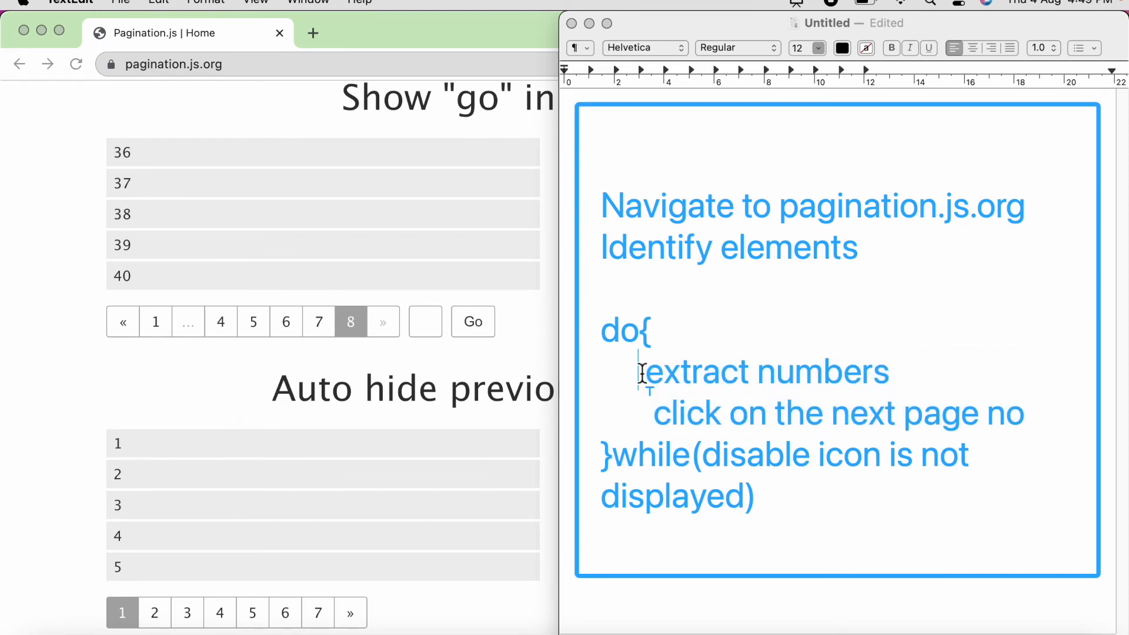
{"action": "left_click_drag", "start_coordinate": [641, 372], "coordinate": [1031, 413]}
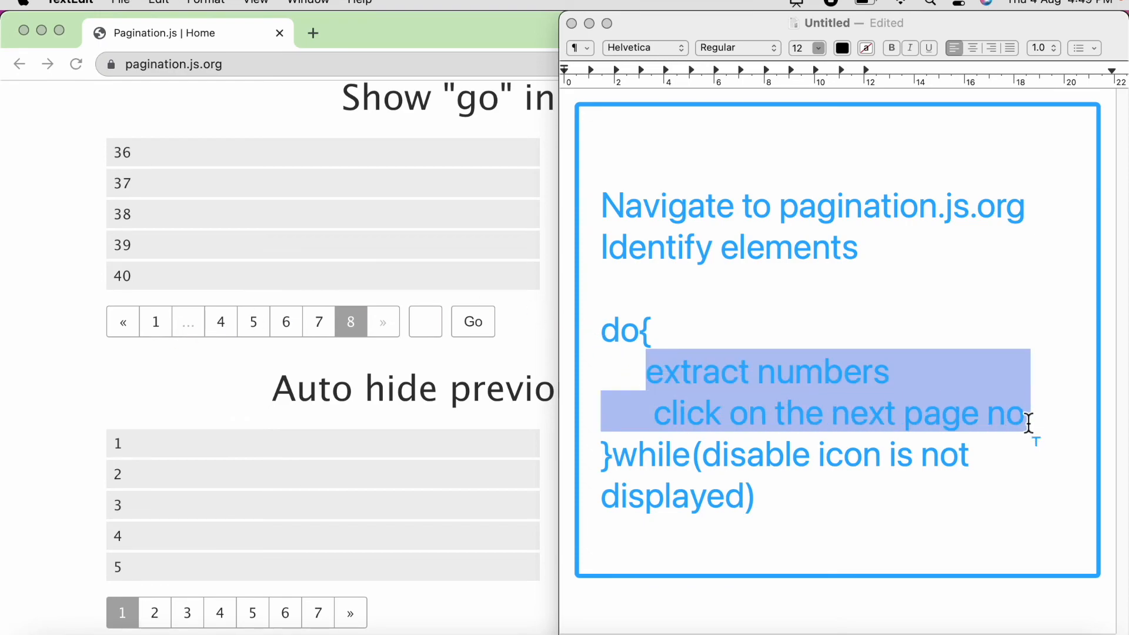